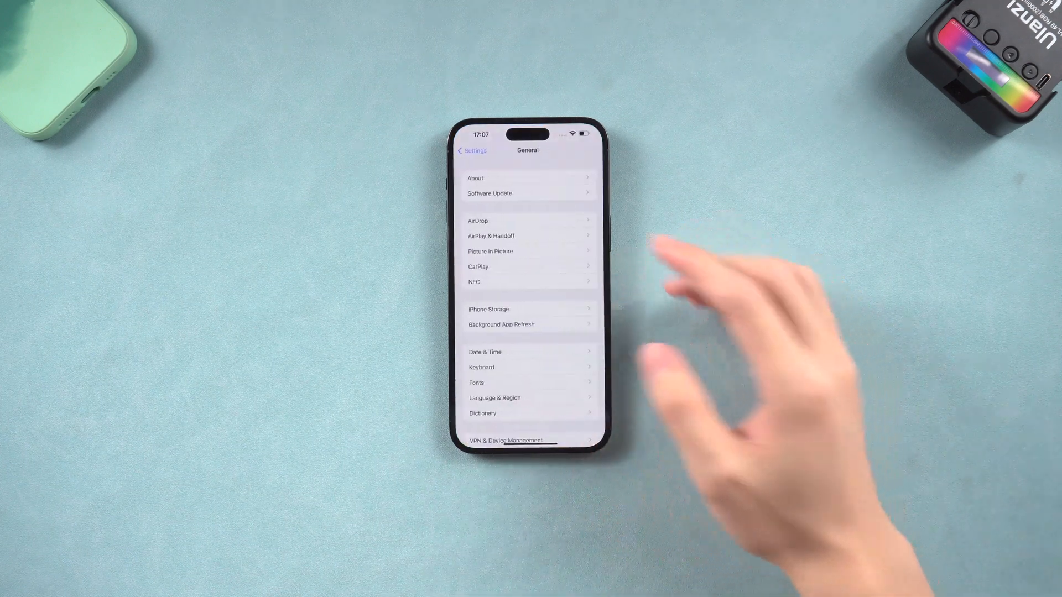
# View the About page's iOS Version details showing iOS 16.1, then head to the Battery page
pyautogui.click(475, 178)
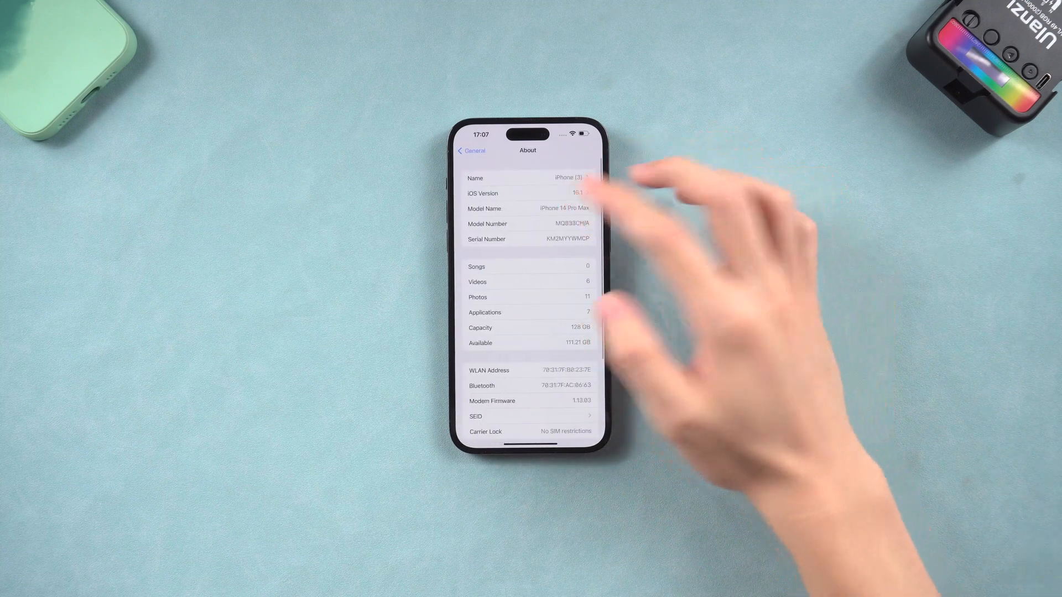
pyautogui.click(527, 193)
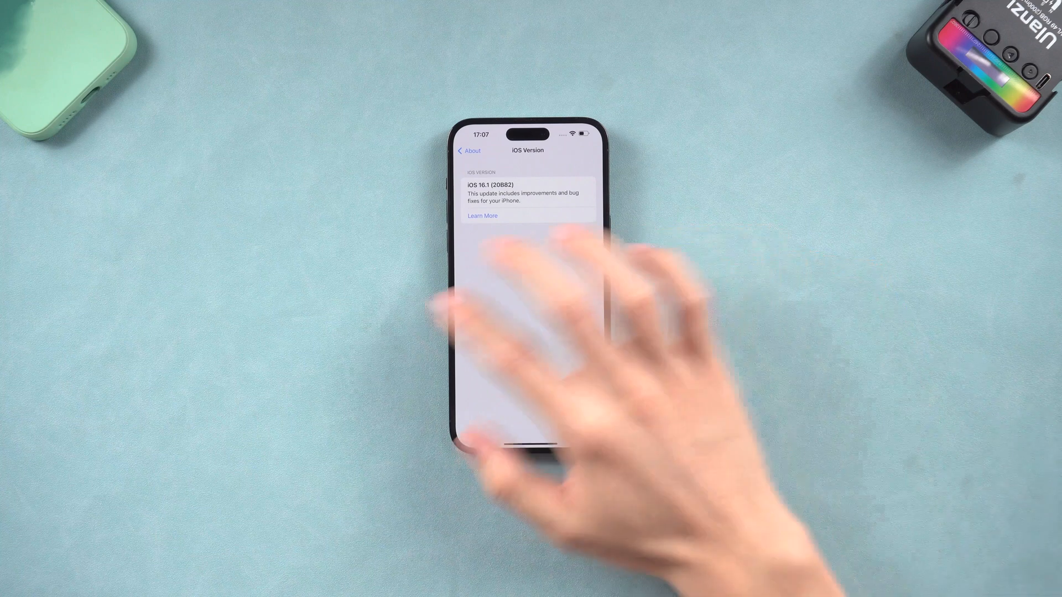
pyautogui.click(466, 151)
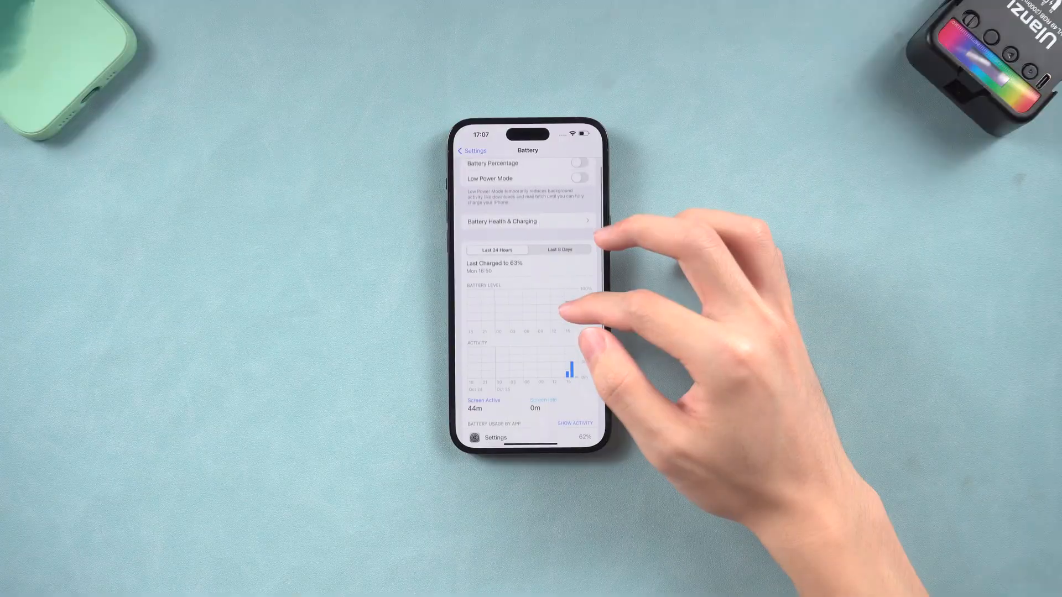
# Show the Last 10 Days battery history and scroll to Battery Usage by App
pyautogui.click(559, 249)
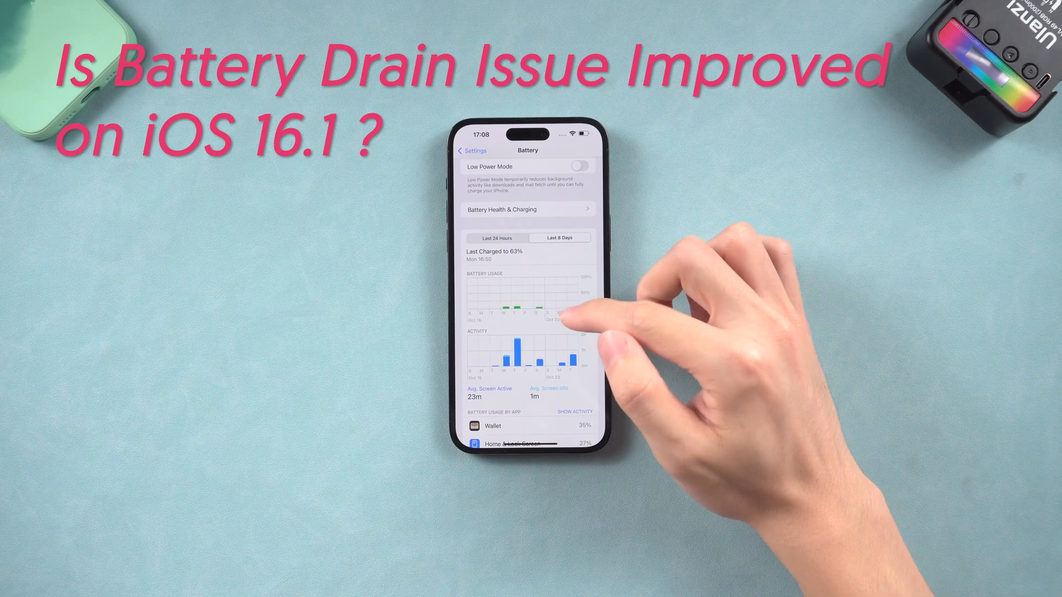
pyautogui.scroll(-3)
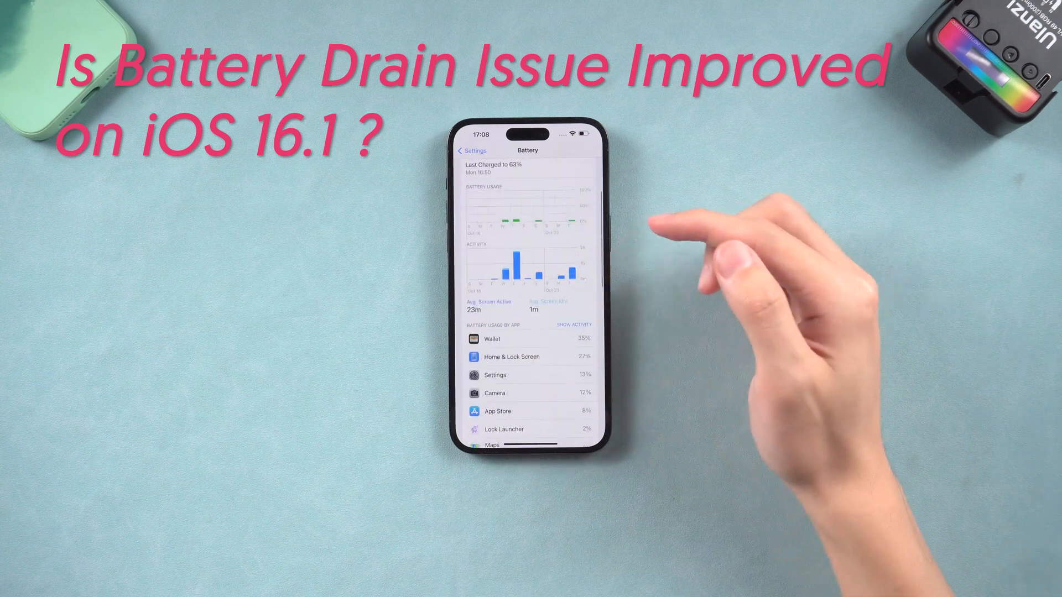
pyautogui.scroll(-3)
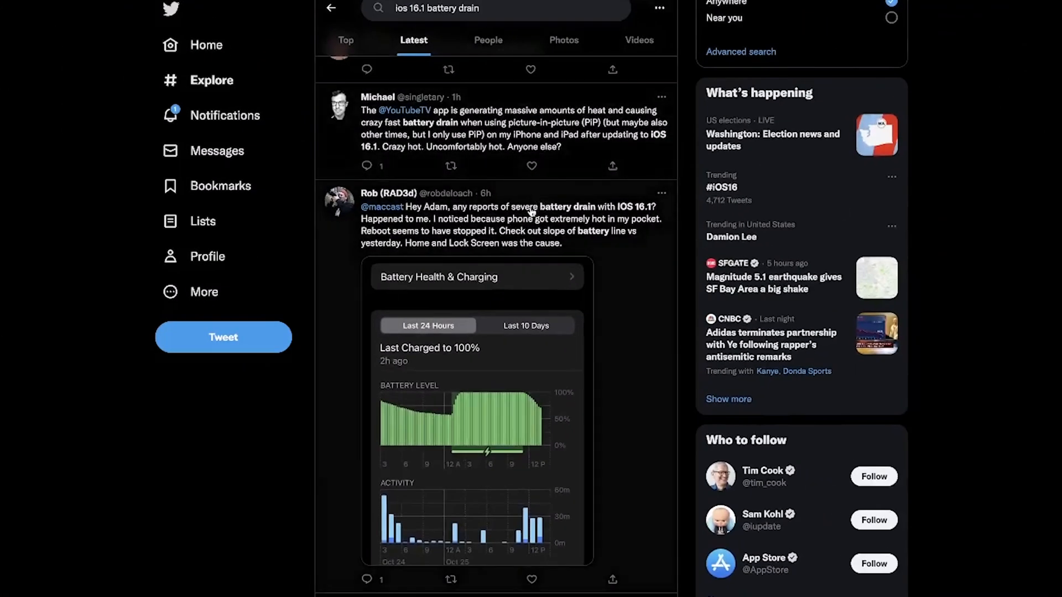
pyautogui.moveTo(647, 216)
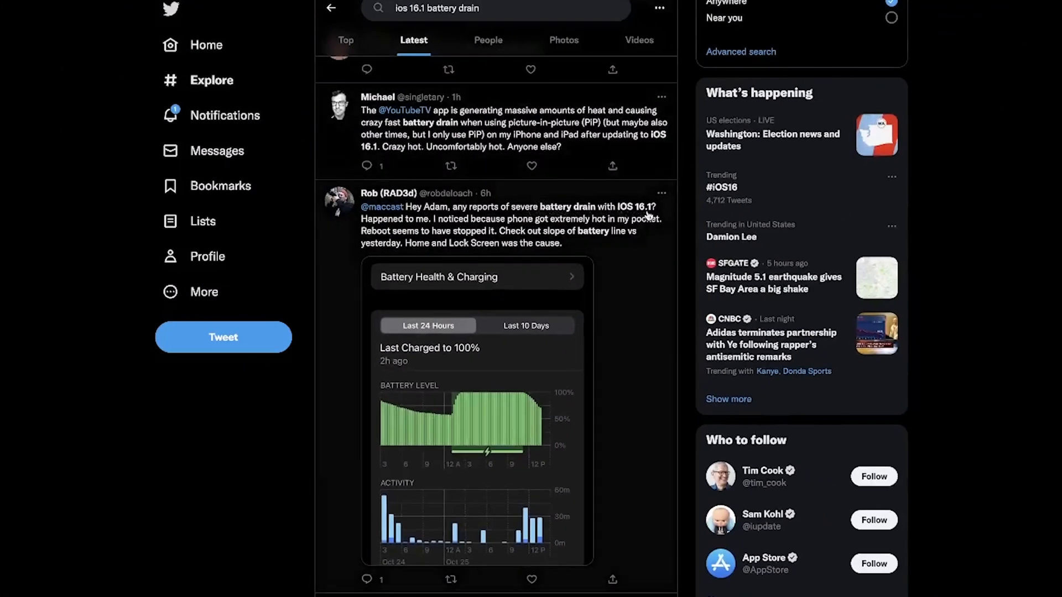
pyautogui.scroll(-3)
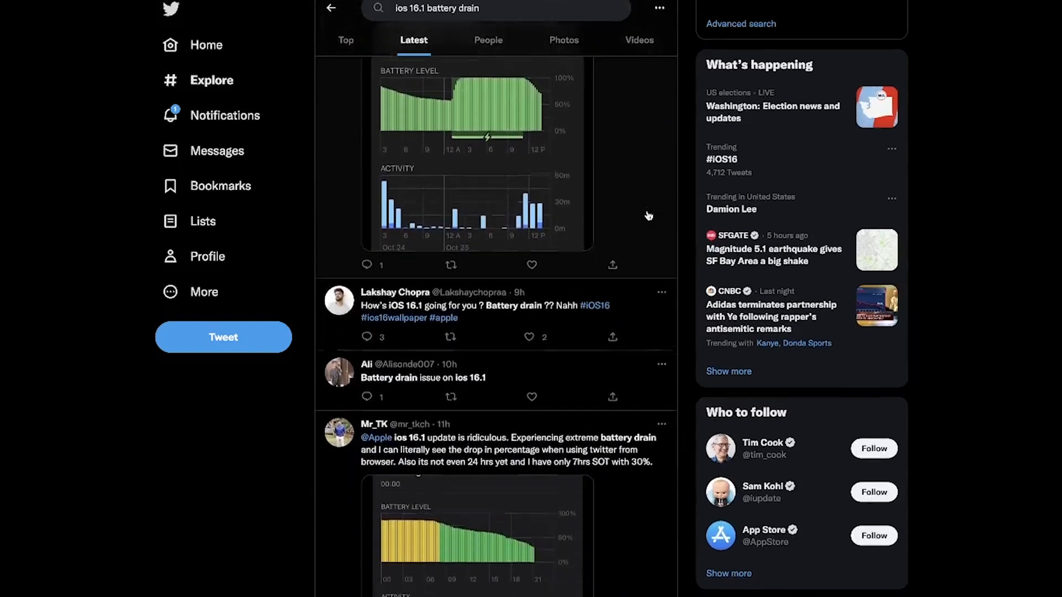
pyautogui.scroll(-3)
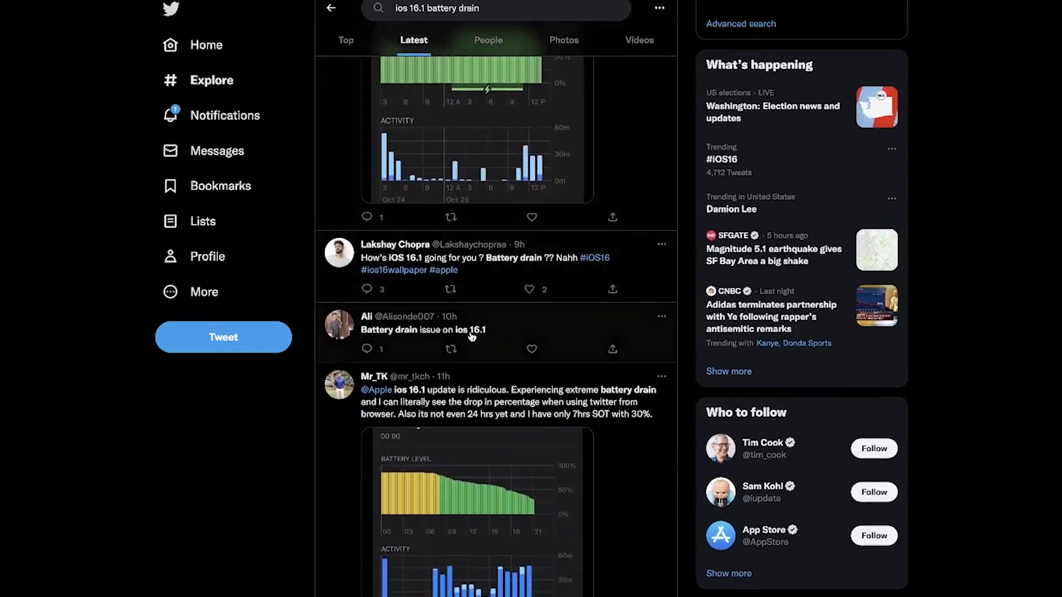
pyautogui.scroll(-3)
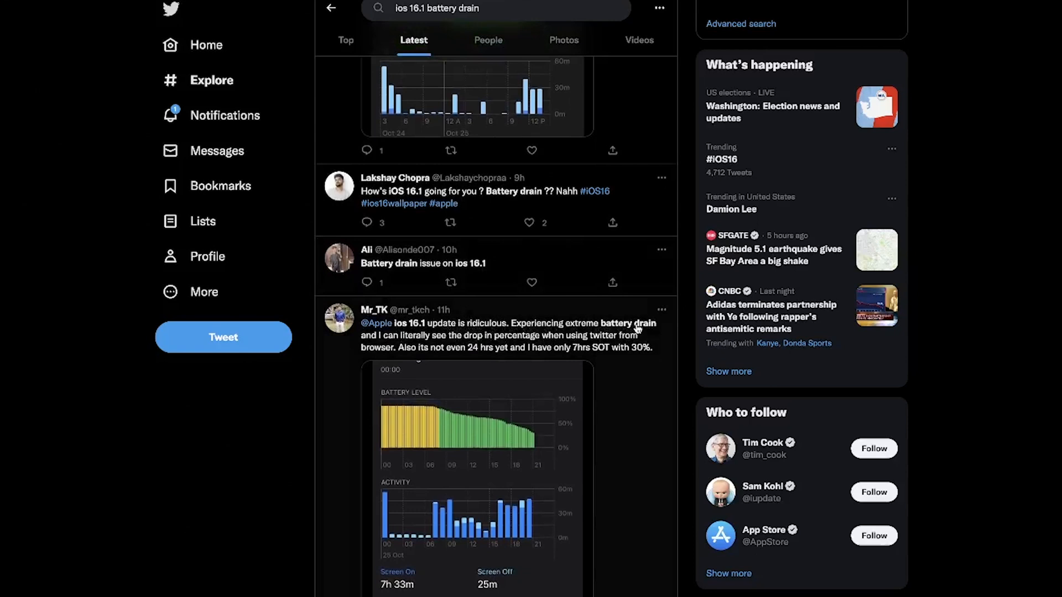
pyautogui.scroll(-3)
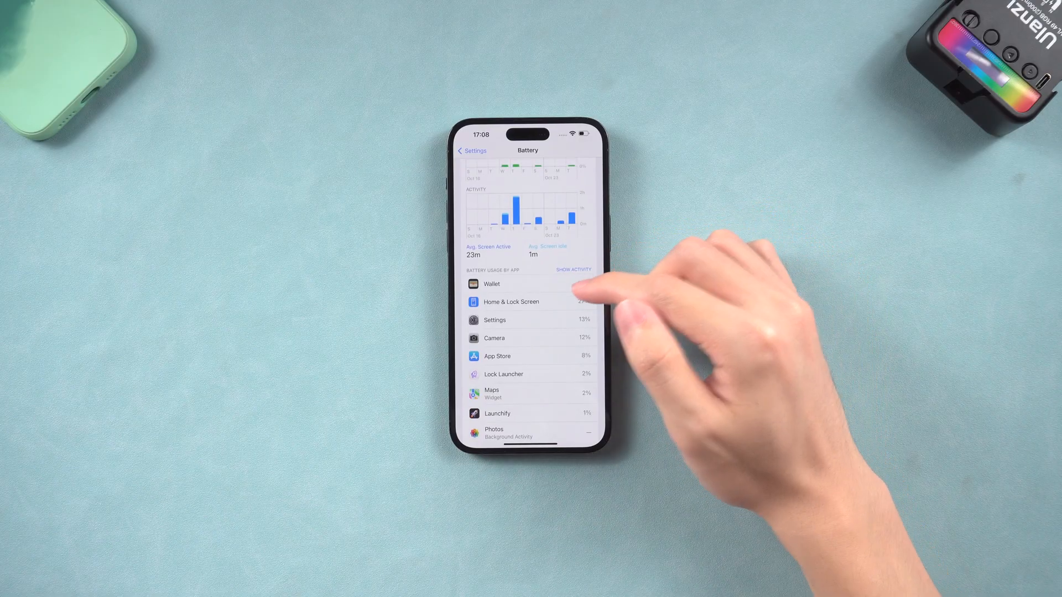
pyautogui.click(573, 269)
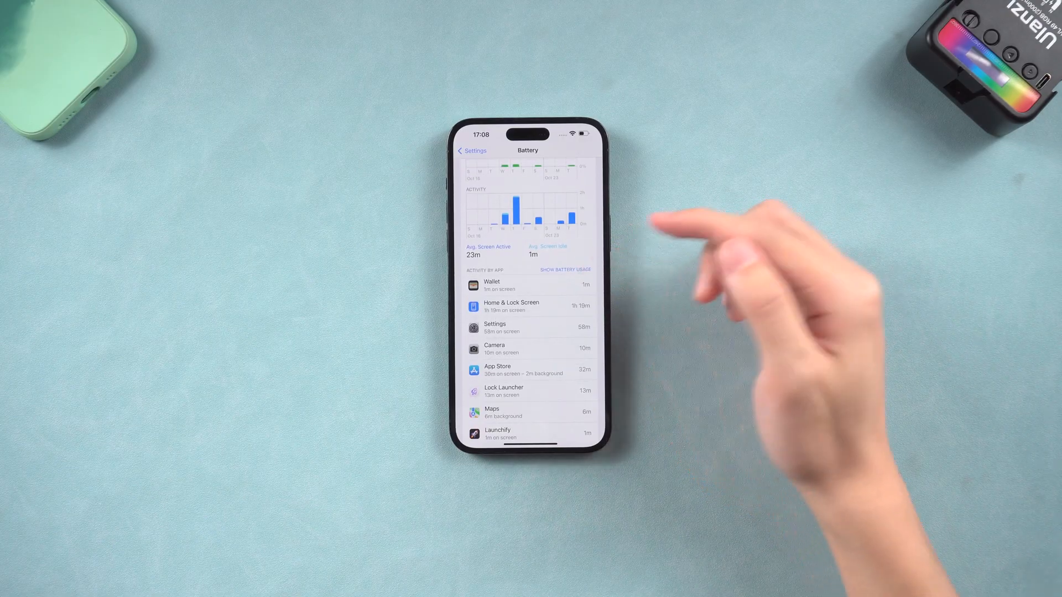
pyautogui.click(564, 270)
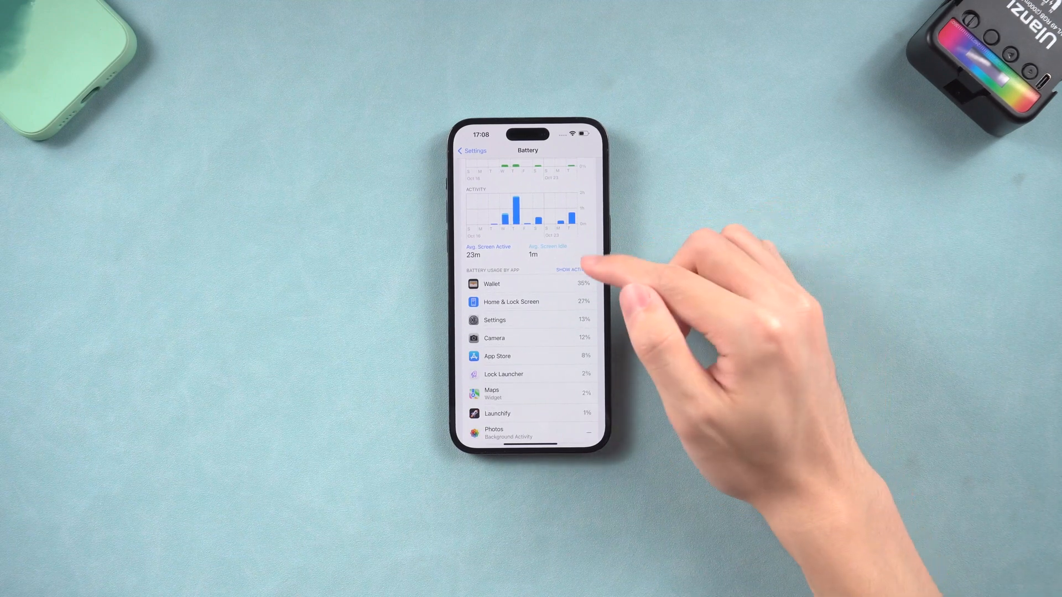
pyautogui.click(570, 270)
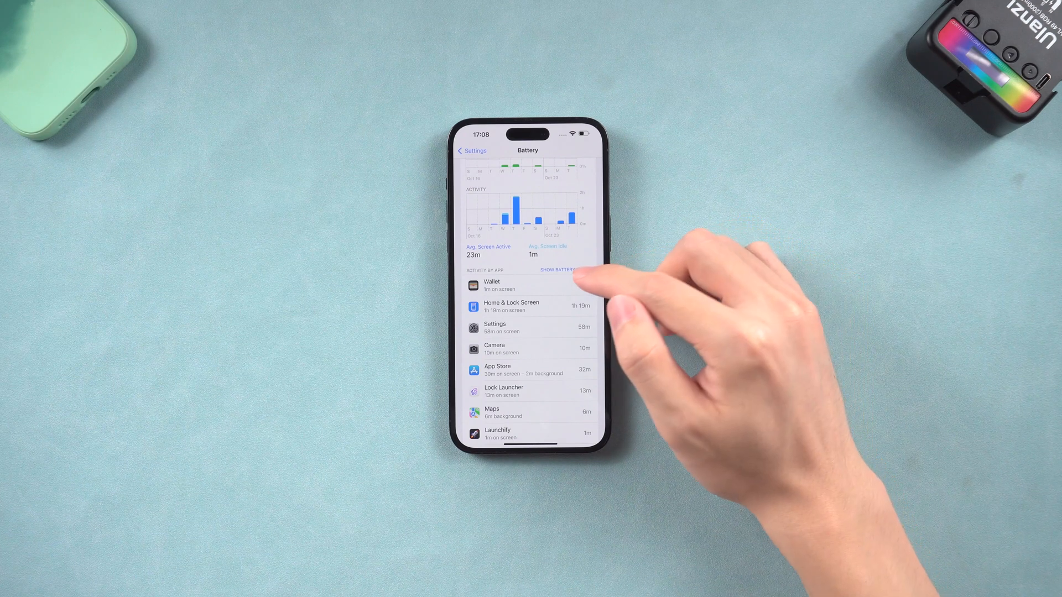
pyautogui.click(557, 270)
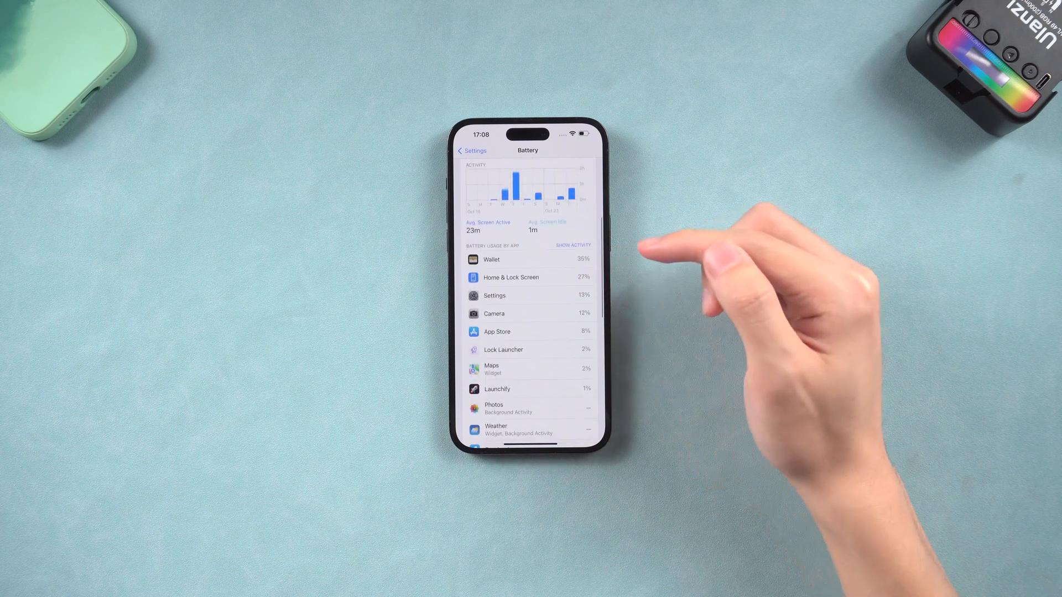
pyautogui.scroll(-3)
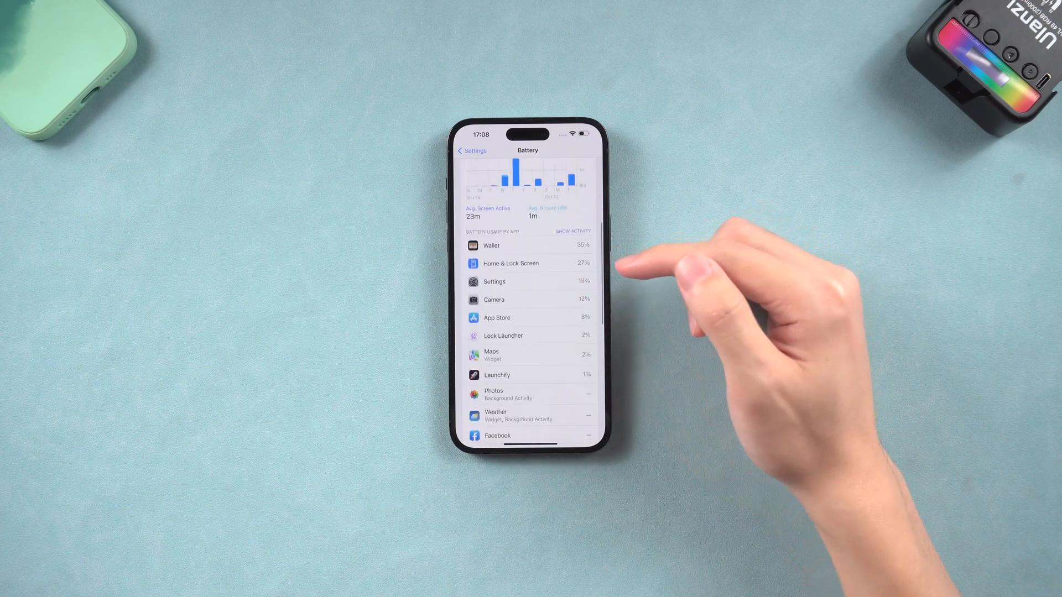
pyautogui.scroll(-3)
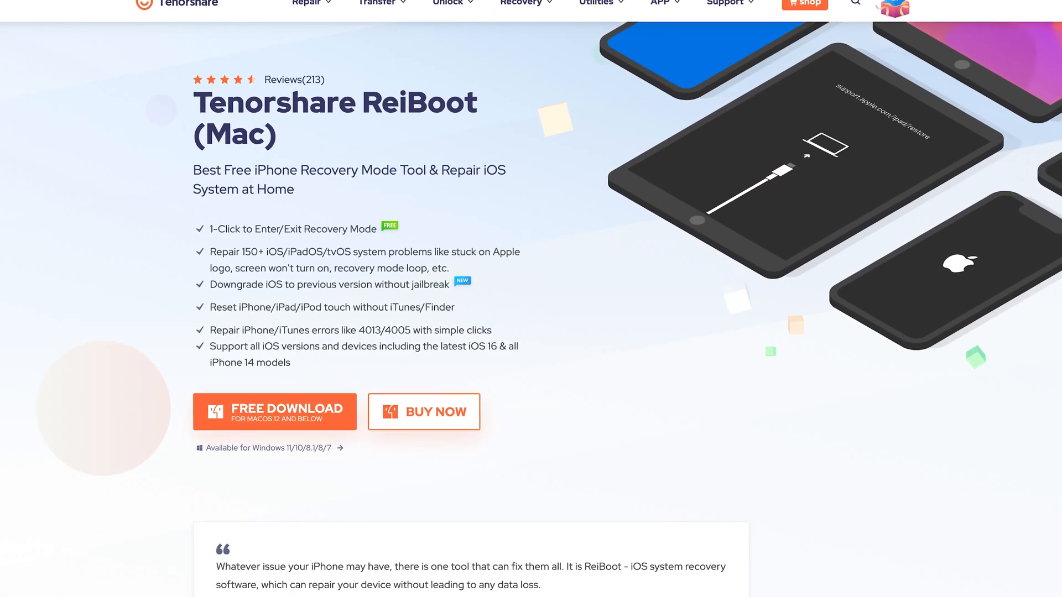
pyautogui.scroll(-3)
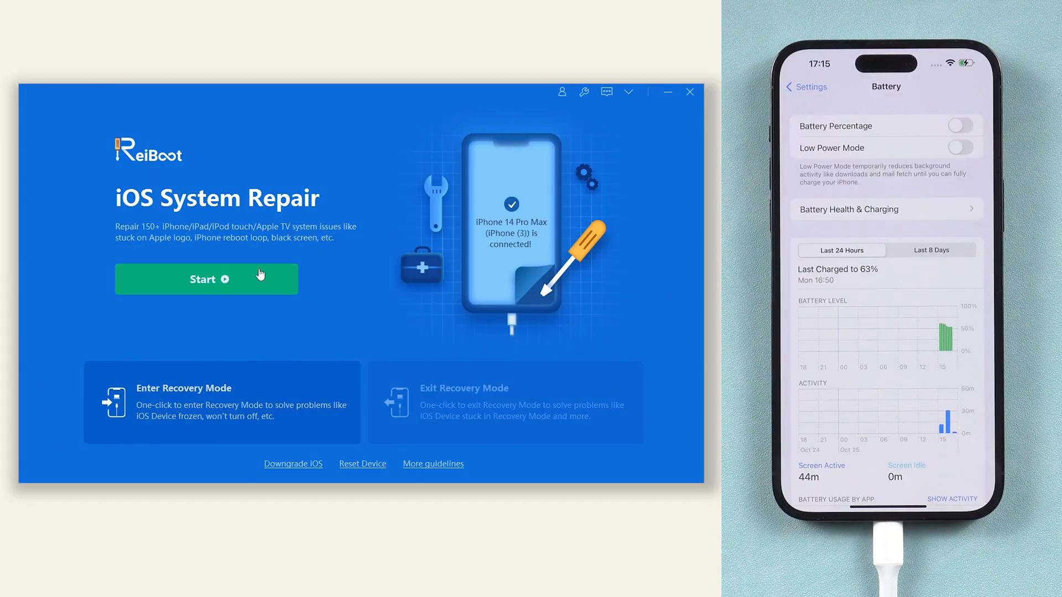
# Start a Standard Repair, download the iOS 16.1 firmware, and launch the repair
pyautogui.click(206, 279)
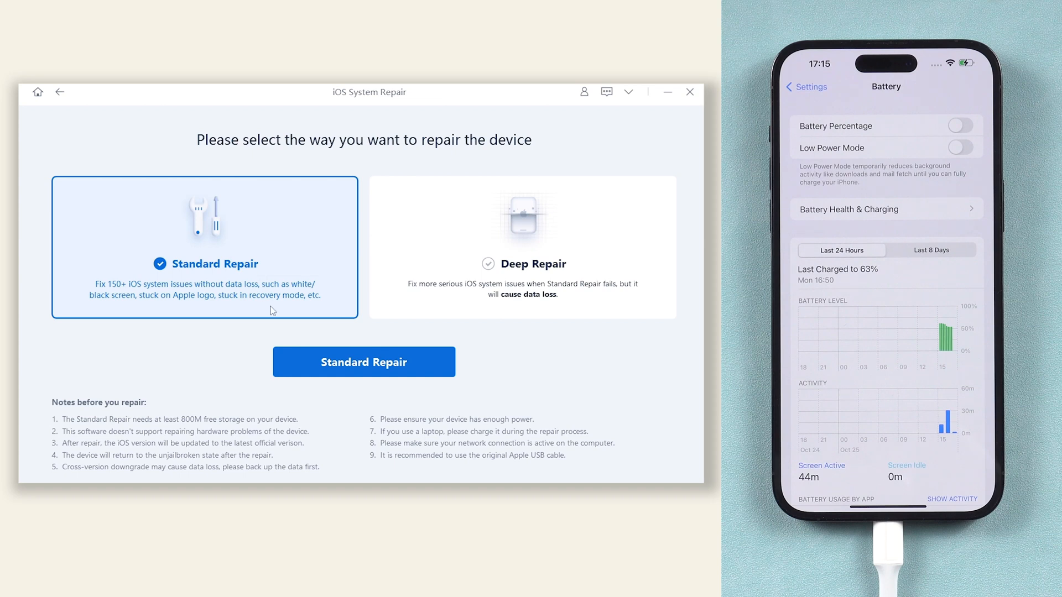
pyautogui.click(362, 361)
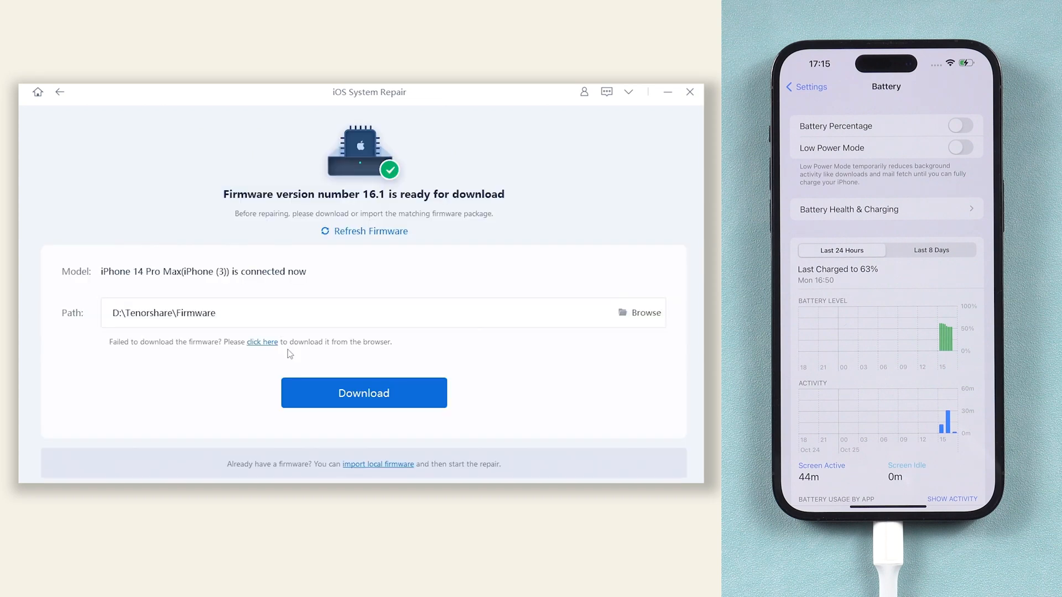
pyautogui.moveTo(305, 389)
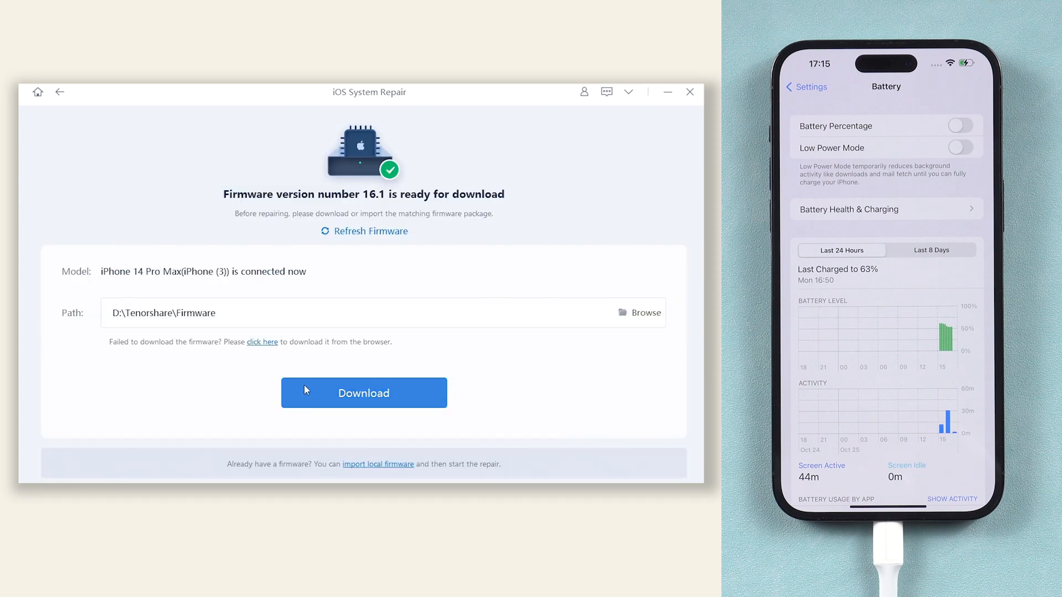
pyautogui.click(363, 393)
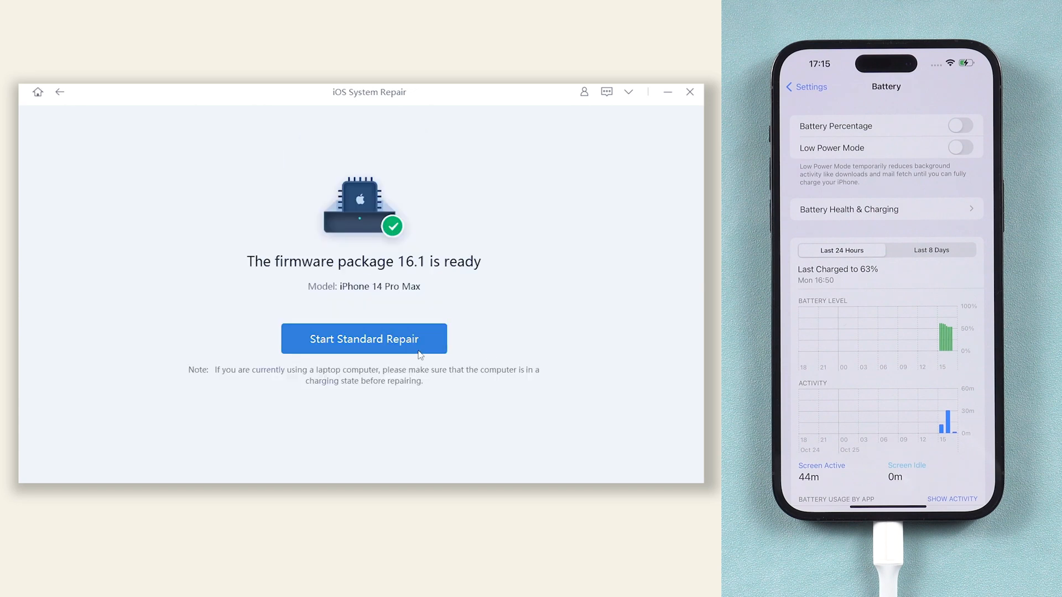
pyautogui.click(364, 339)
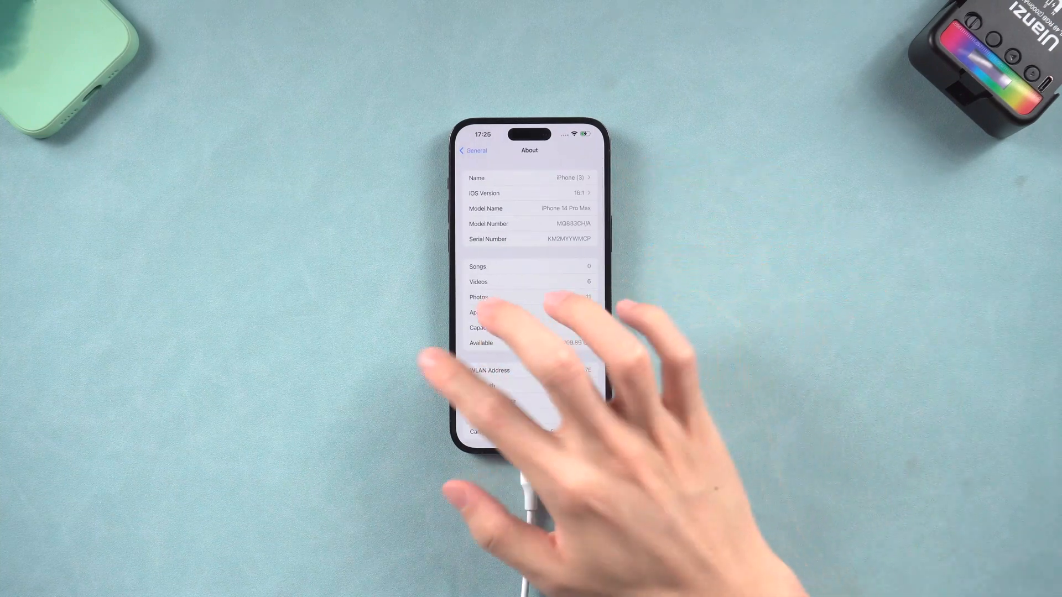
# Return from About to the Settings list and reopen the Battery statistics page
pyautogui.click(472, 151)
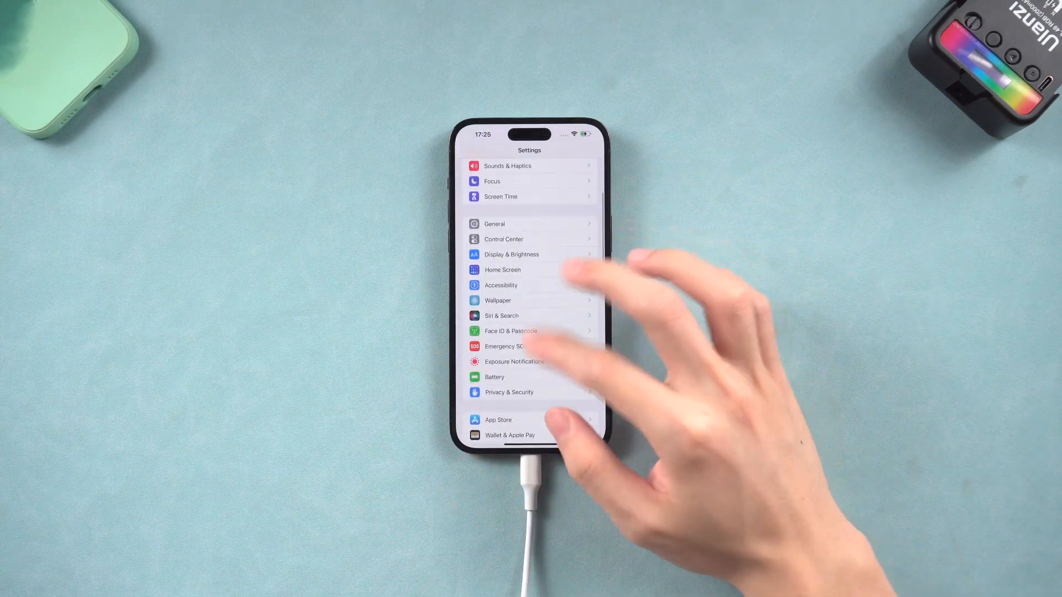
pyautogui.click(494, 377)
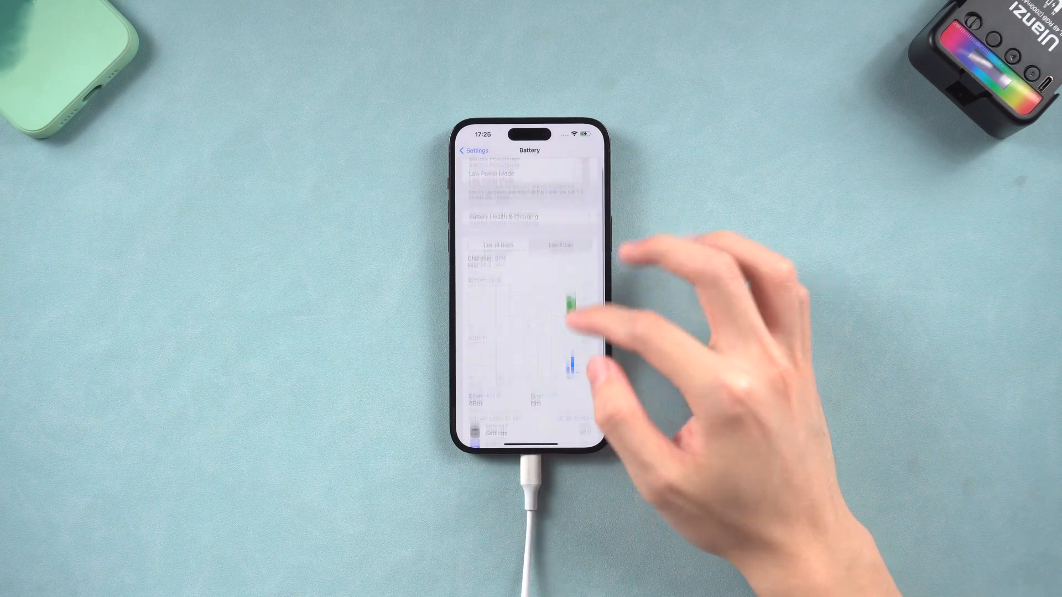